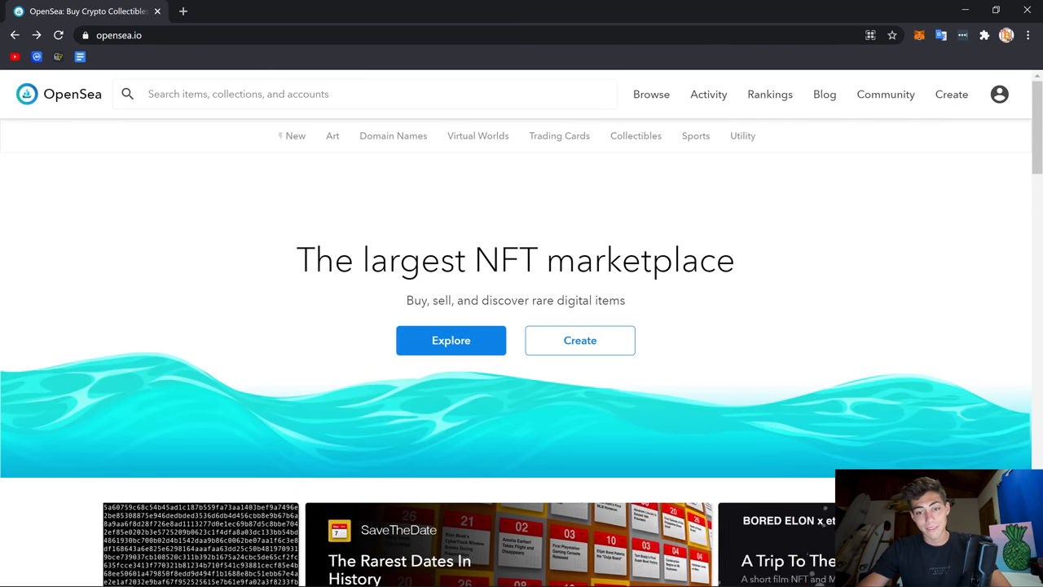
# Search OpenSea for 'nftoucan', open NFToucan #19 at 0.02 ETH and choose Buy Now
pyautogui.click(478, 135)
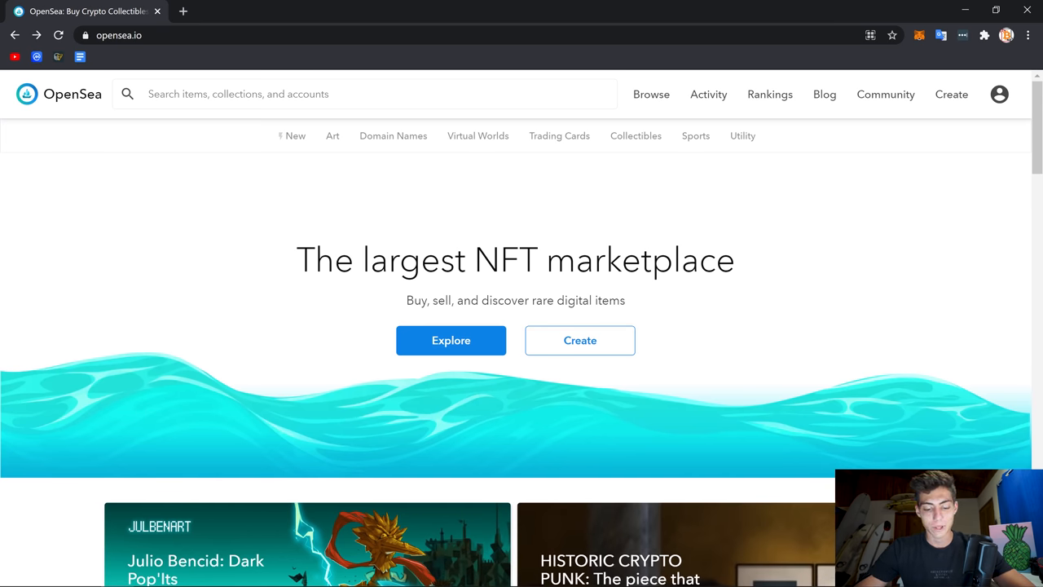
pyautogui.write('nftoucan')
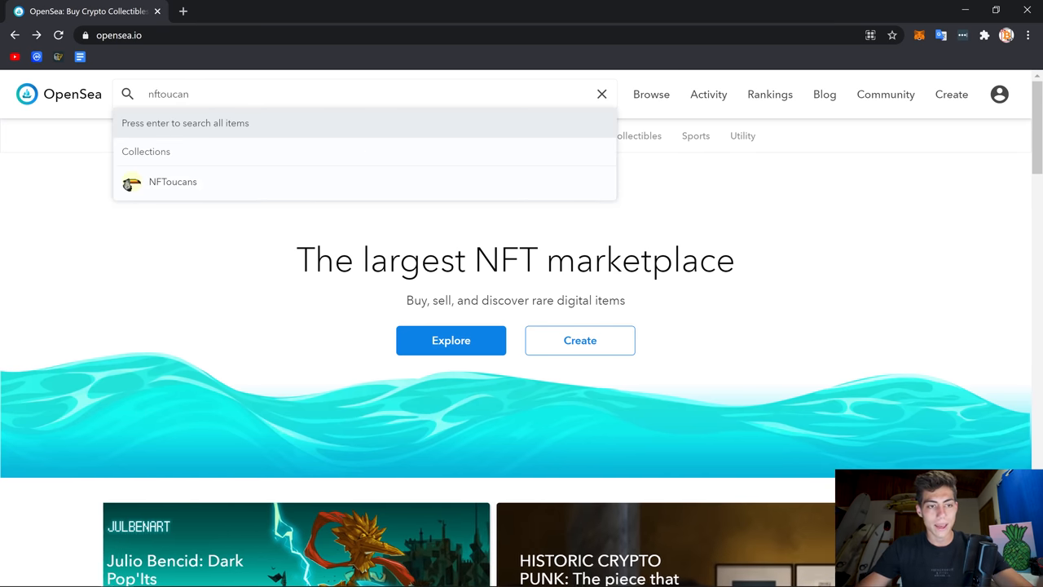
pyautogui.press('enter')
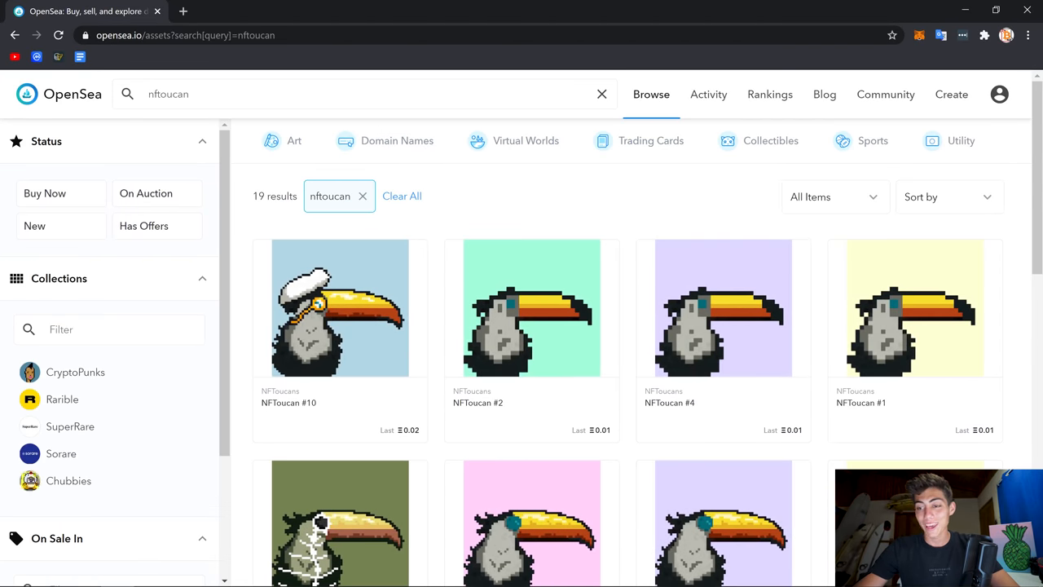
pyautogui.scroll(-3)
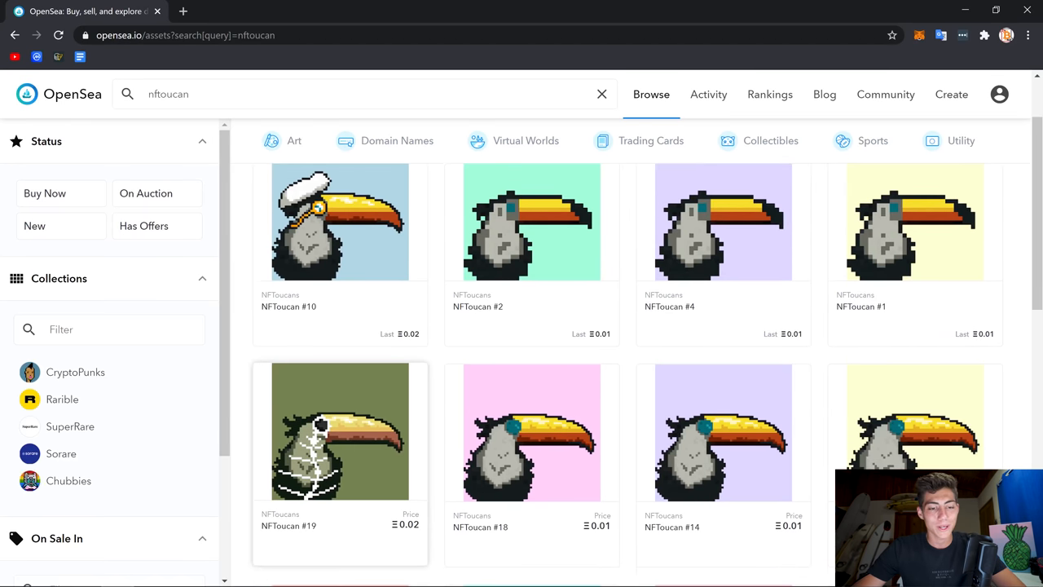
pyautogui.click(340, 432)
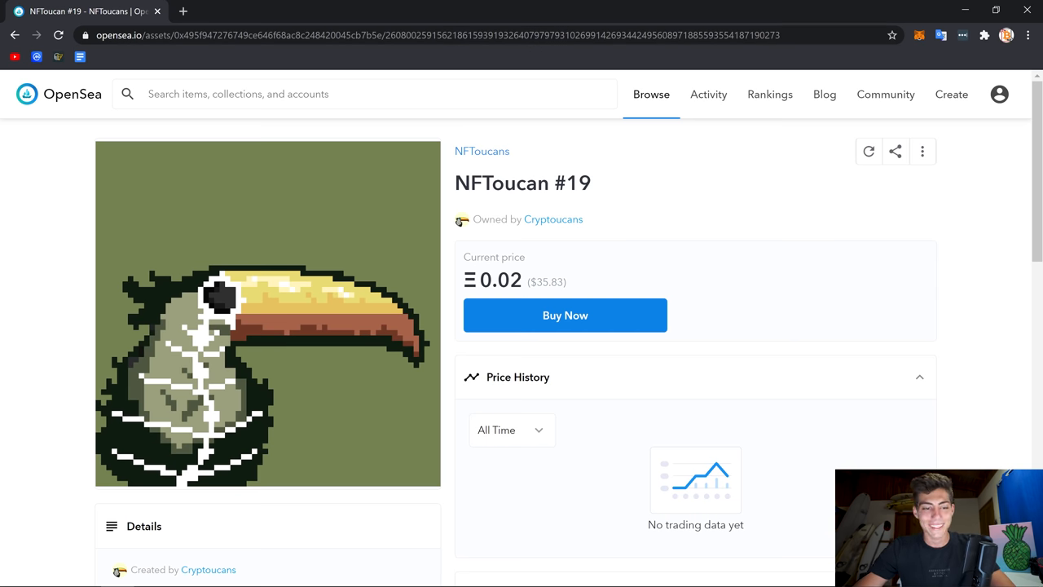
pyautogui.click(565, 315)
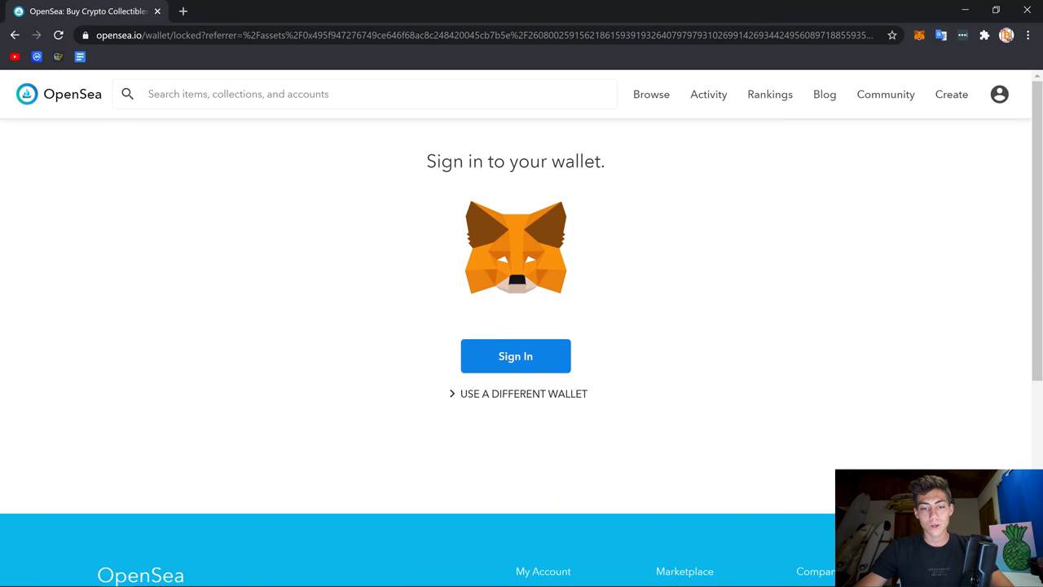
# Sign in with MetaMask and connect Account 1 to opensea.io
pyautogui.click(524, 393)
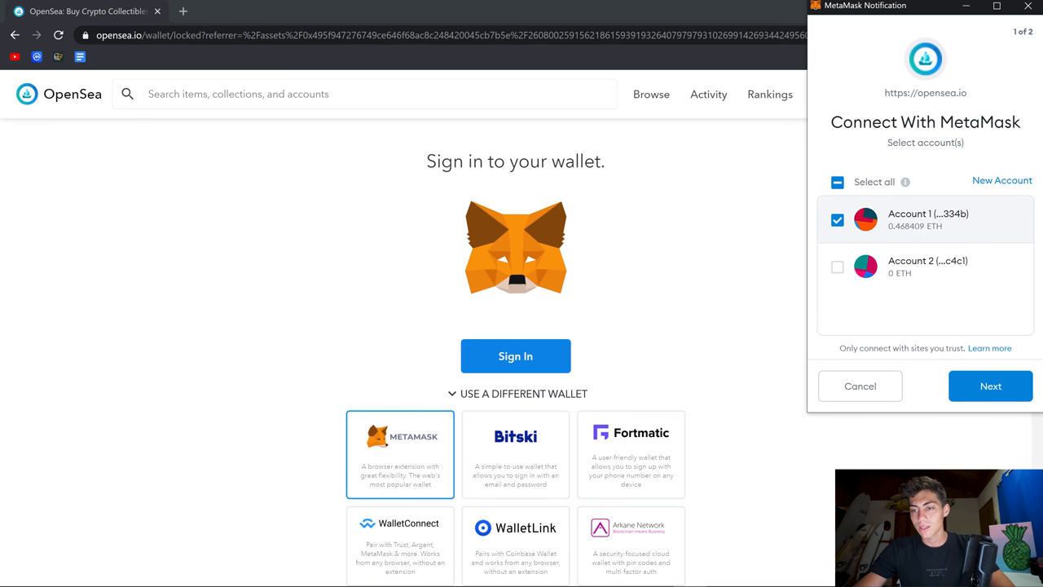
pyautogui.click(991, 385)
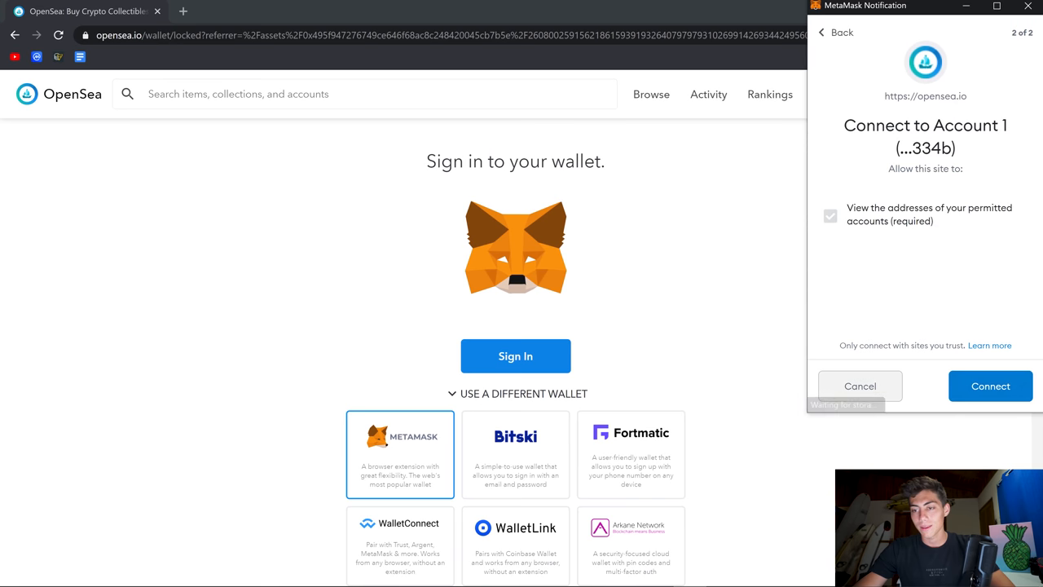
pyautogui.click(990, 385)
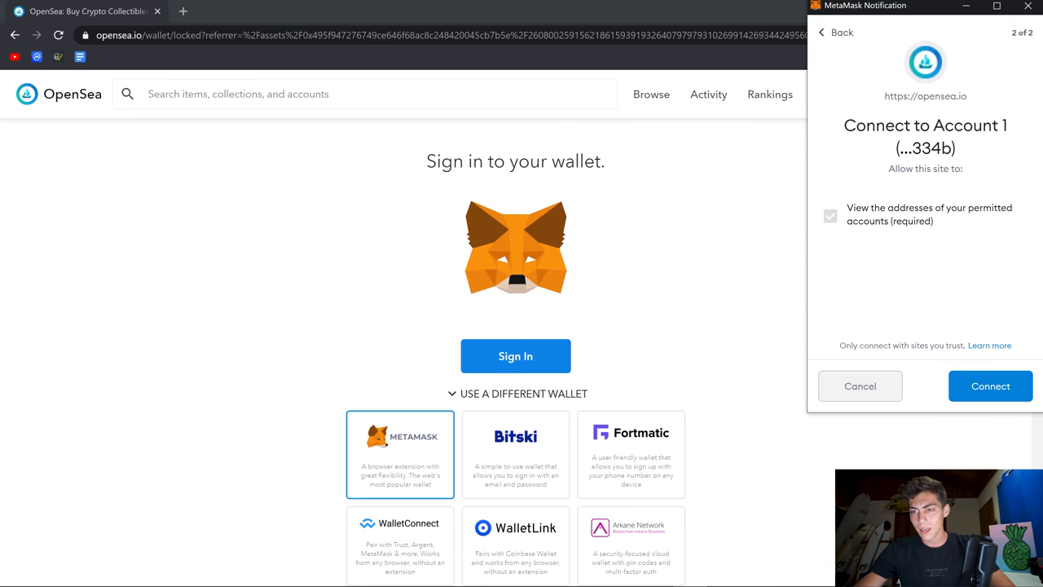
pyautogui.click(991, 385)
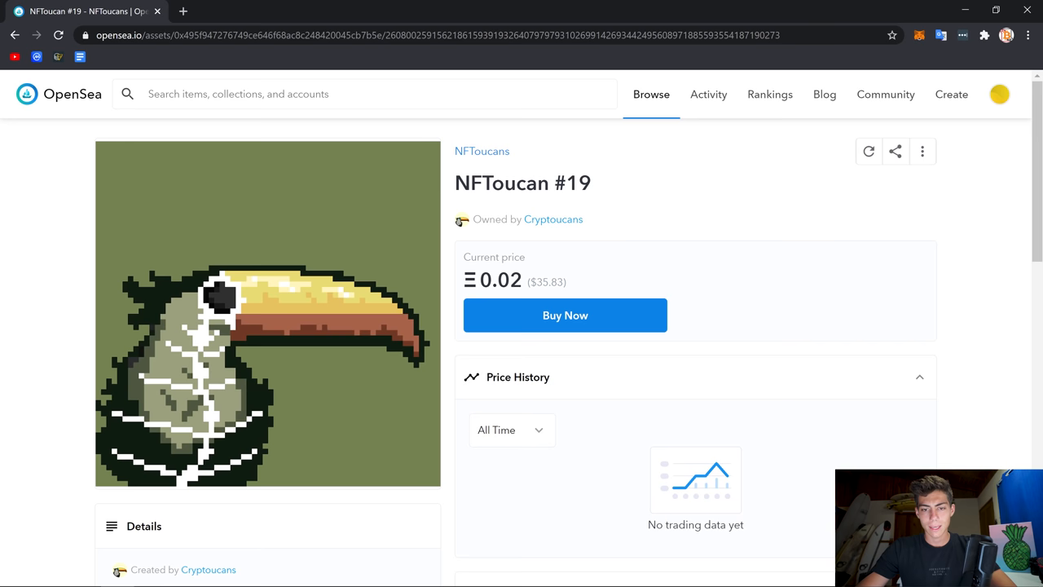
# Review the NFToucan #19 item details and open its Buy Now checkout
pyautogui.scroll(-3)
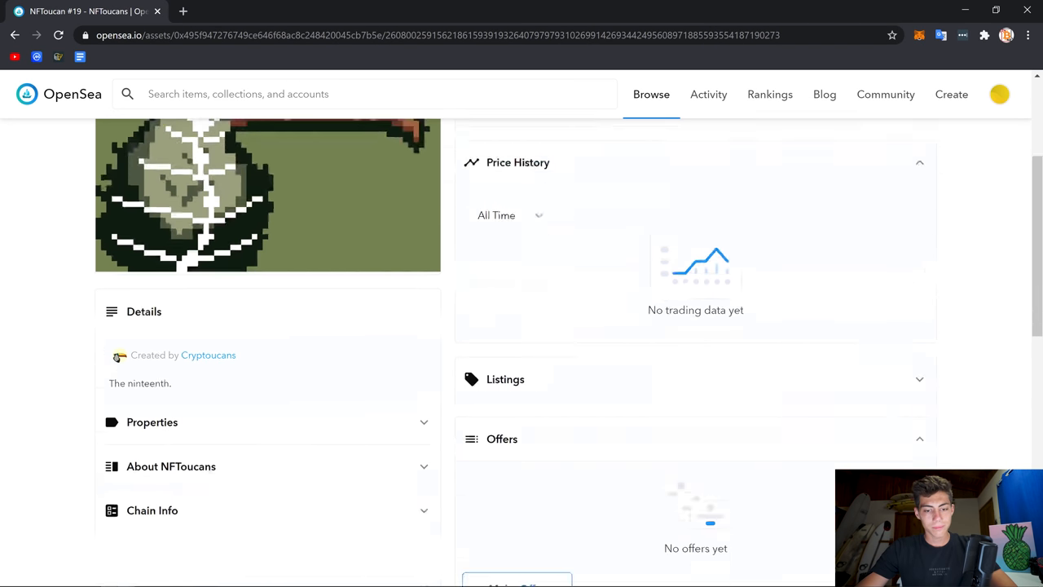
pyautogui.scroll(3)
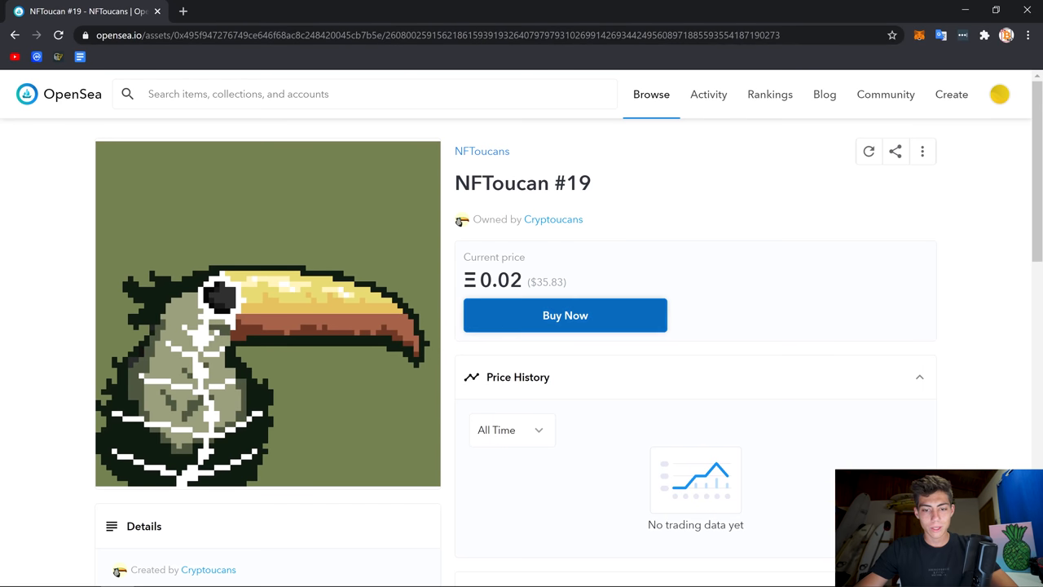
pyautogui.scroll(-3)
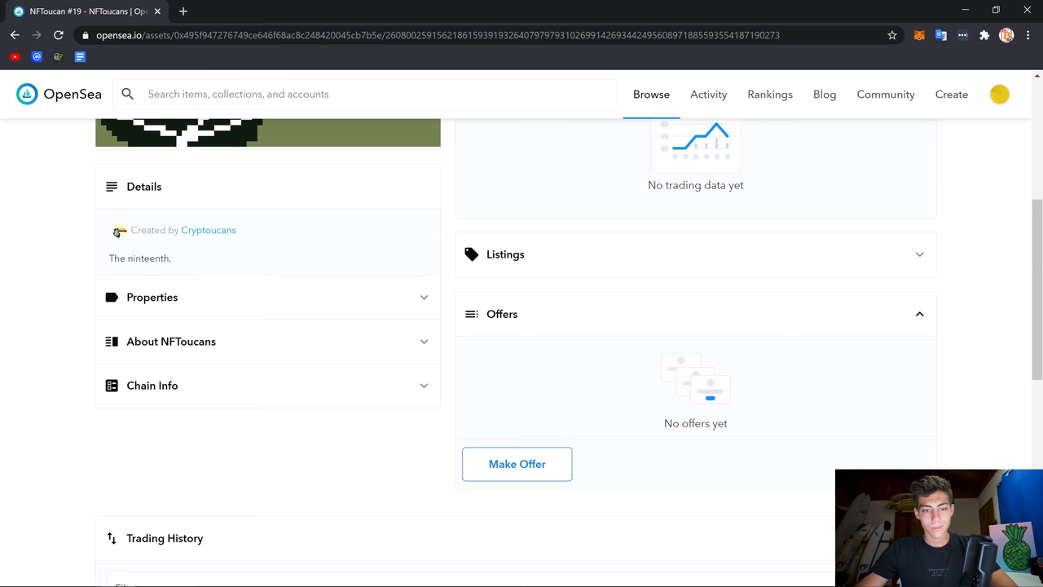
pyautogui.scroll(3)
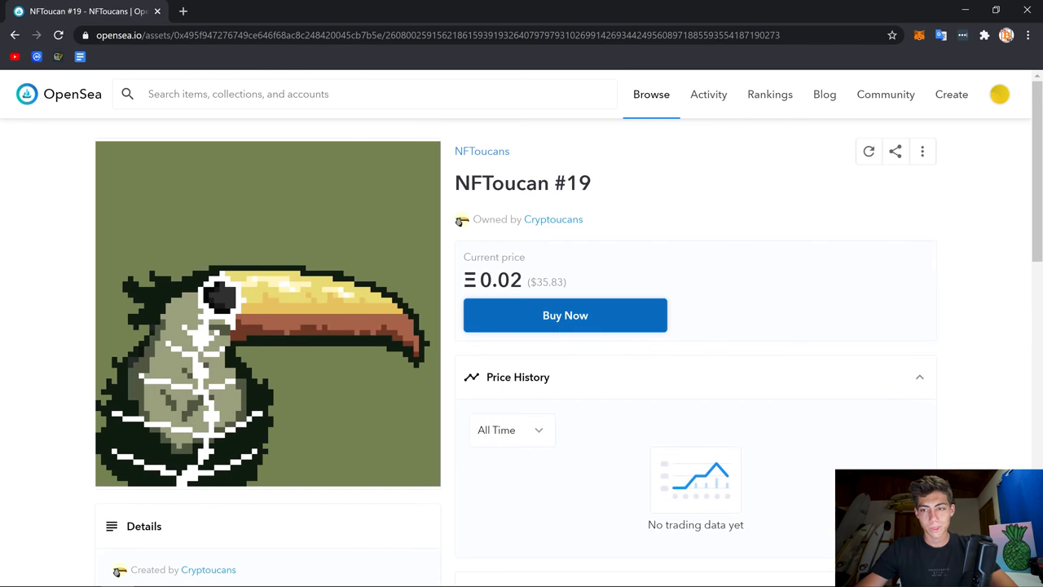
pyautogui.click(565, 314)
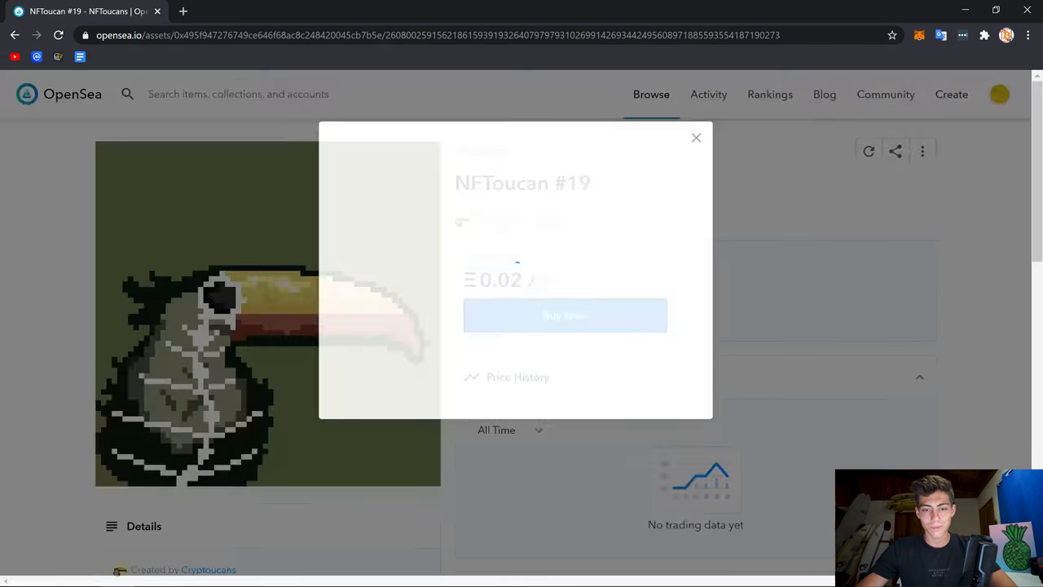
# Read the unreviewed-item warning, then tick the unreviewed-item and Terms of Service checkboxes
pyautogui.click(565, 315)
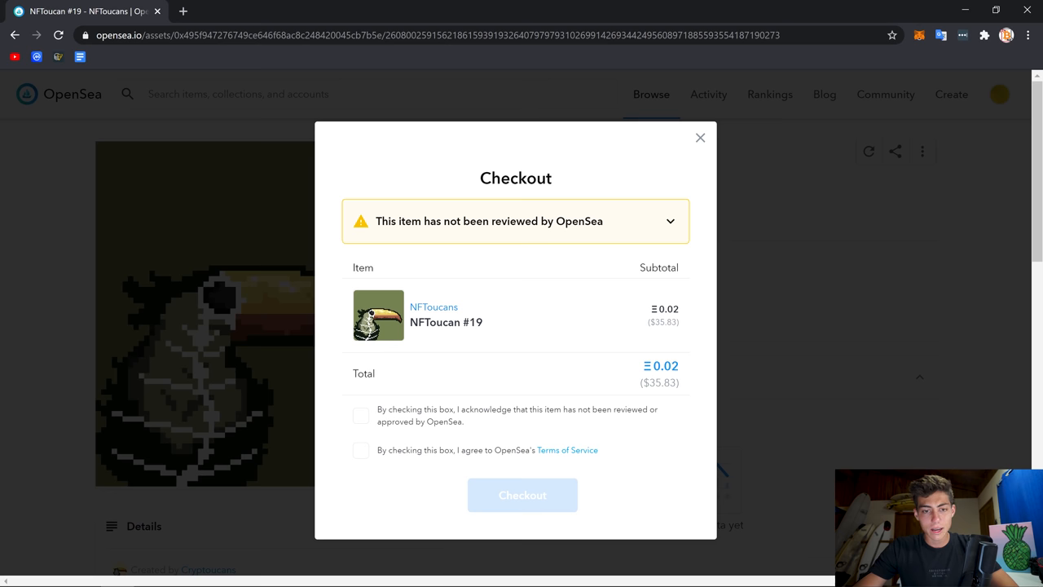
pyautogui.click(670, 221)
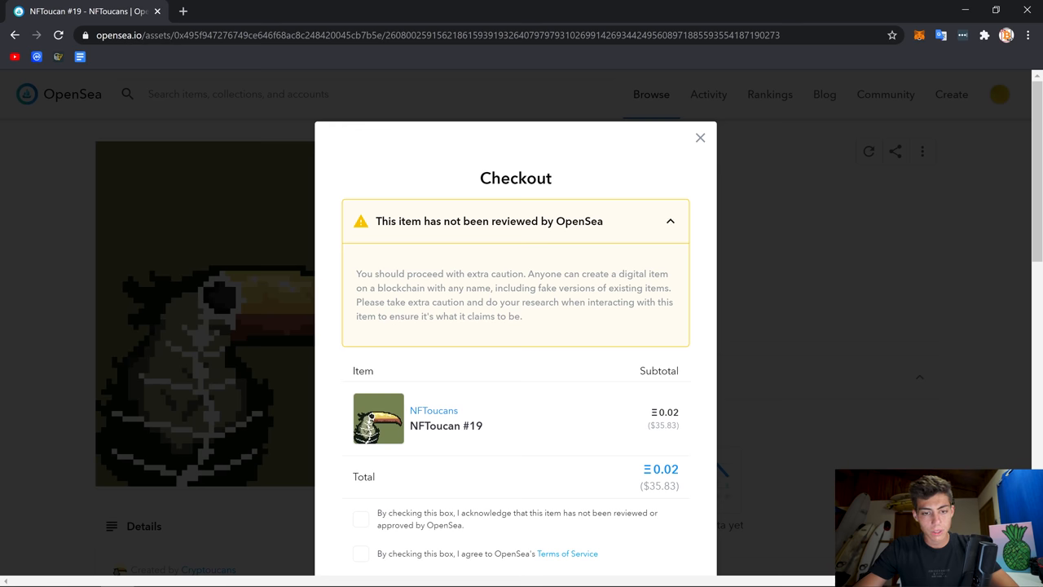
pyautogui.click(670, 220)
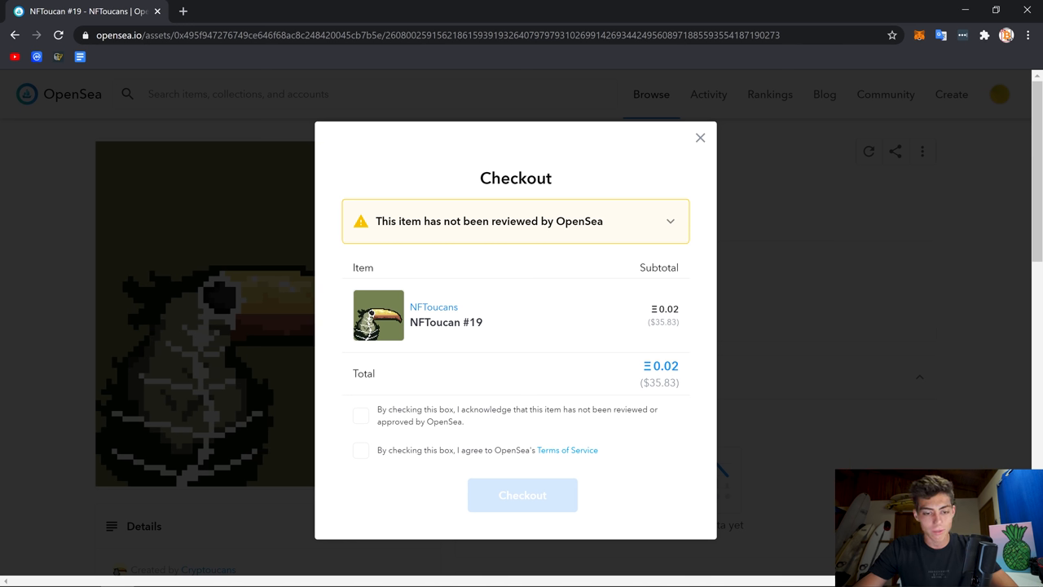
pyautogui.click(360, 415)
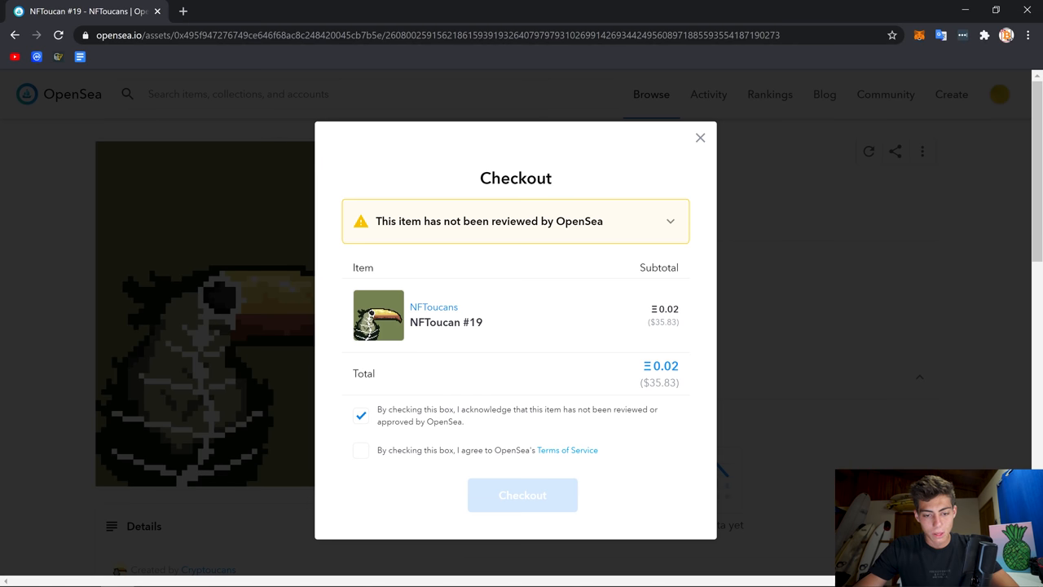
pyautogui.click(361, 450)
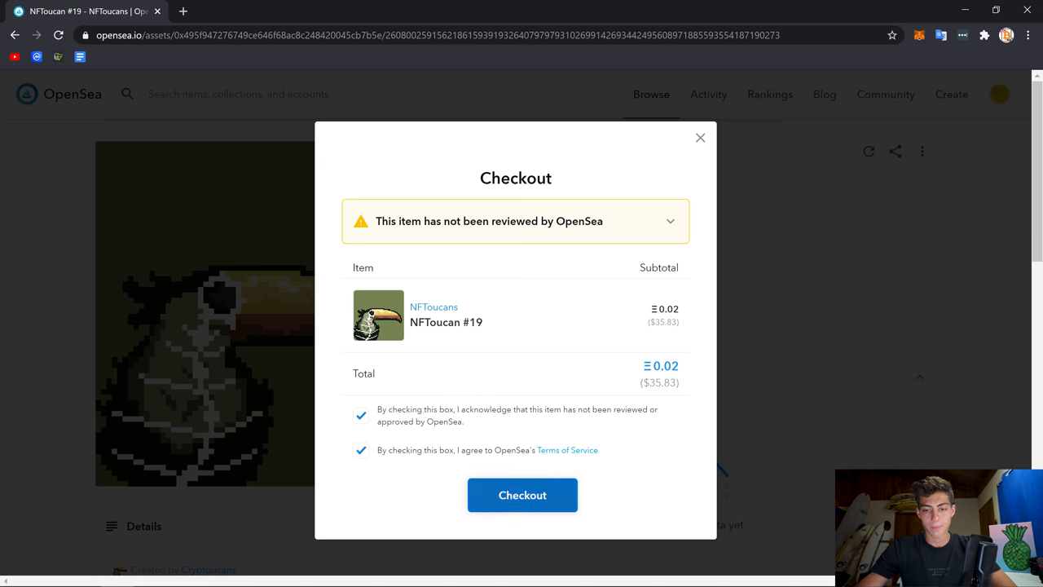
# Check out and confirm the 0.02 ETH payment in MetaMask, then return to all NFToucans items
pyautogui.click(522, 494)
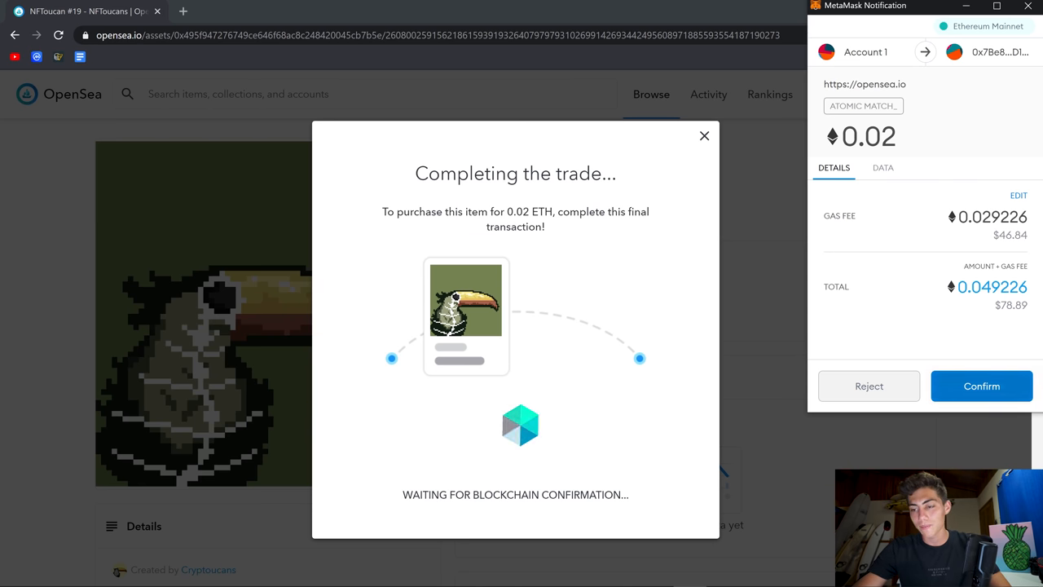
pyautogui.click(981, 386)
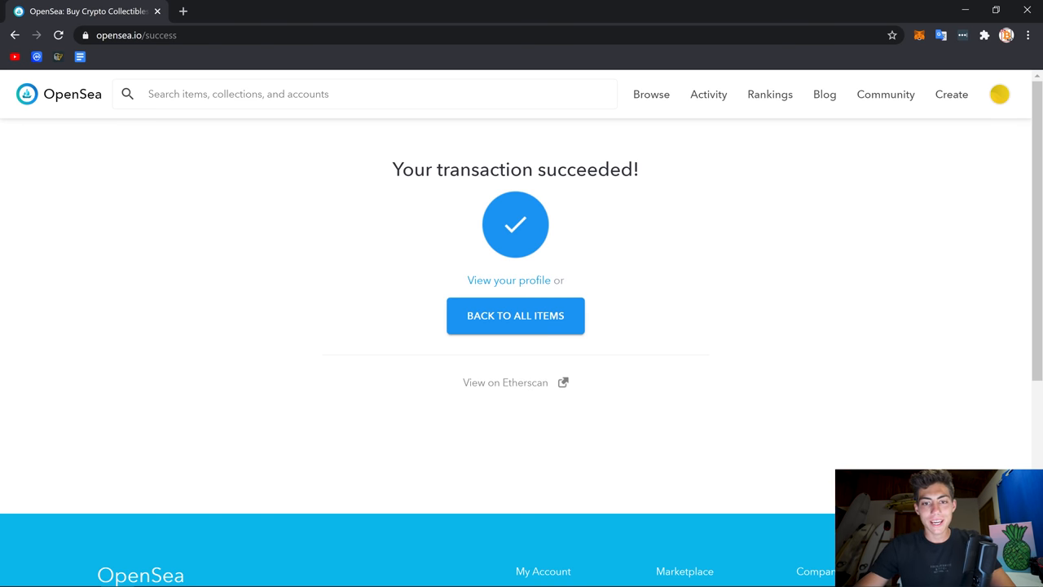
pyautogui.click(515, 315)
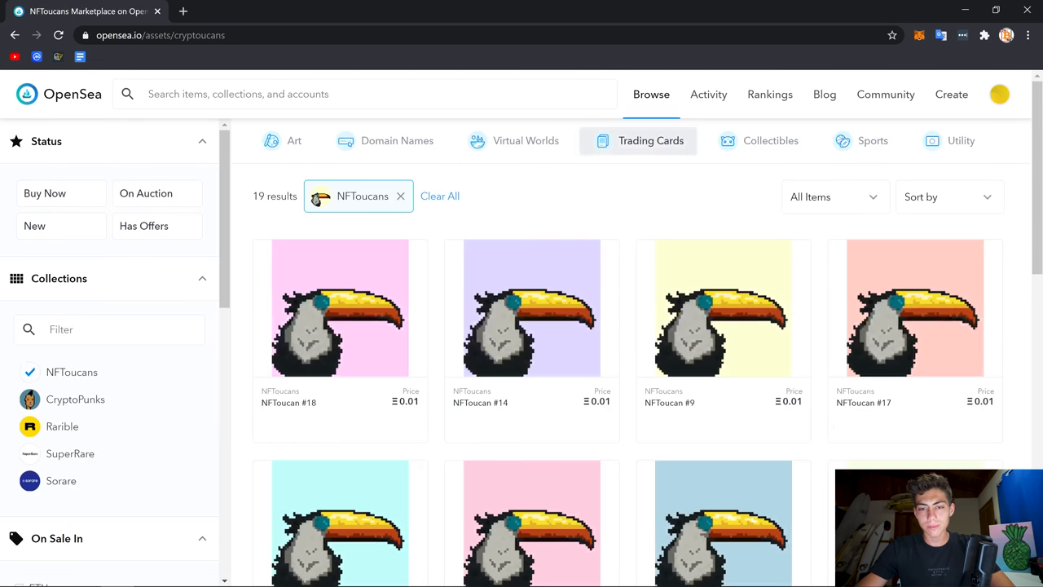
pyautogui.click(1000, 97)
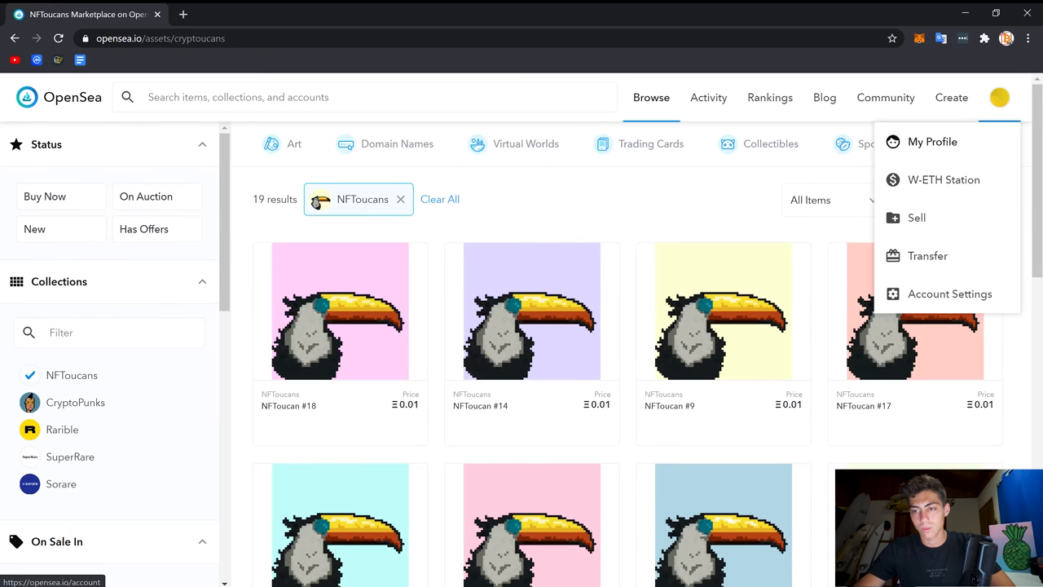
# Open My Profile and scroll to the In Wallet items showing NFToucan #19
pyautogui.click(932, 141)
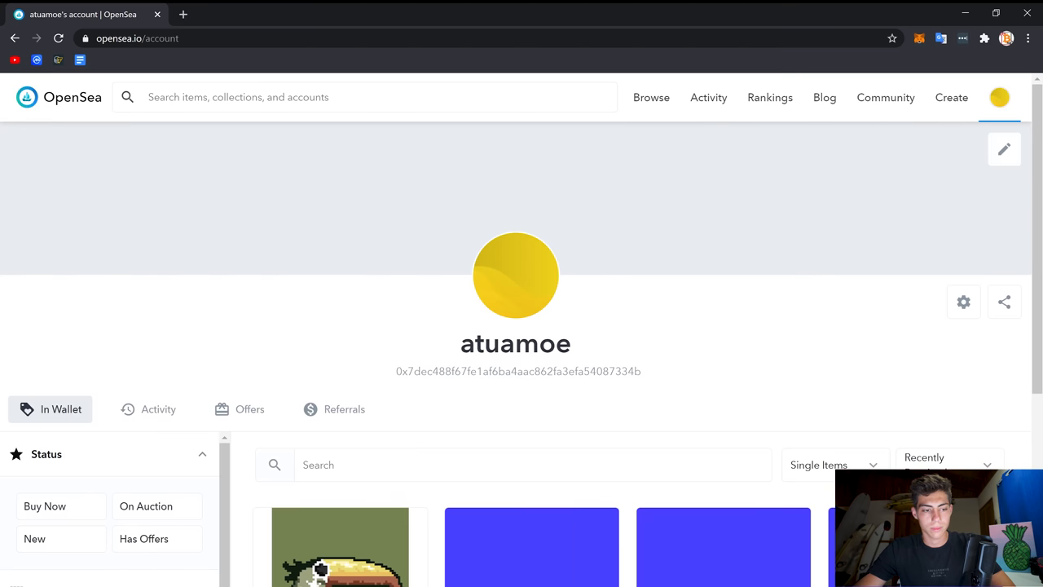
pyautogui.scroll(-3)
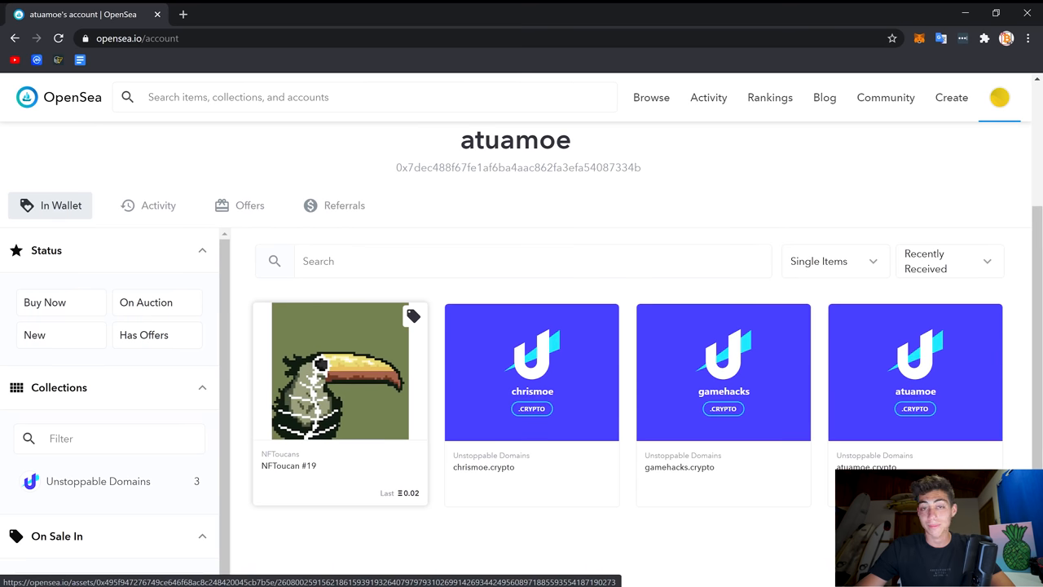
pyautogui.moveTo(532, 371)
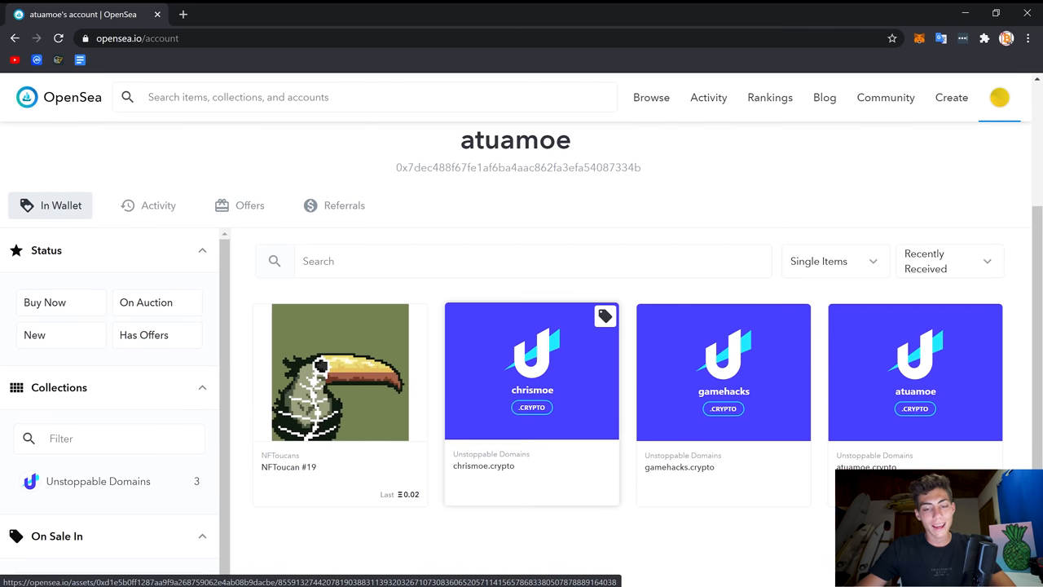